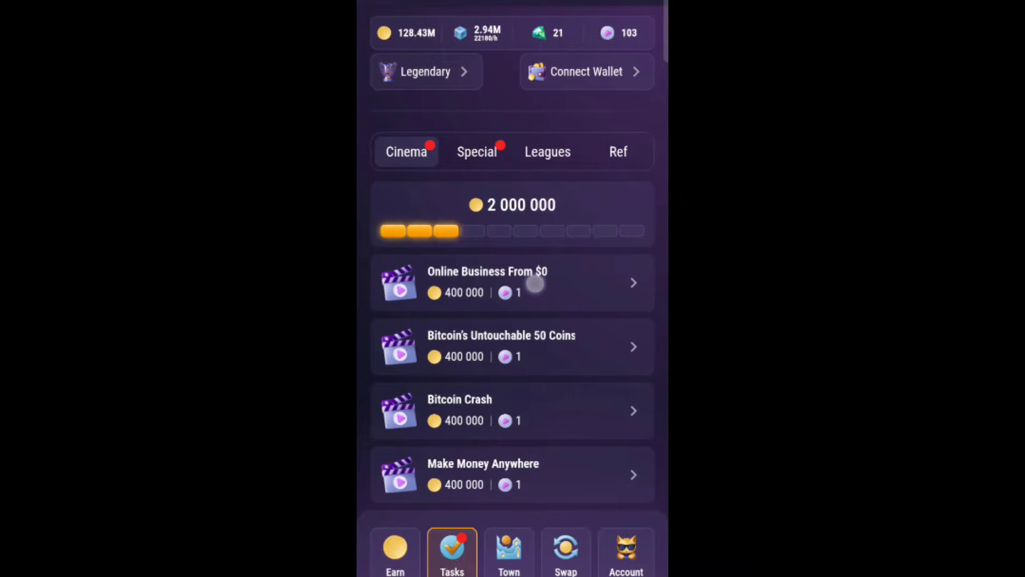
text(w)
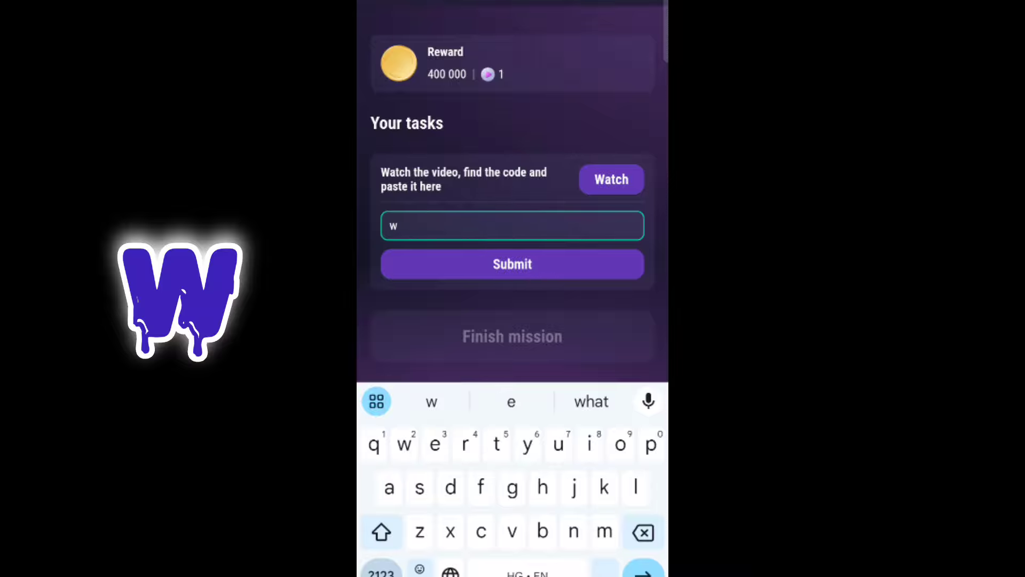
text(hit)
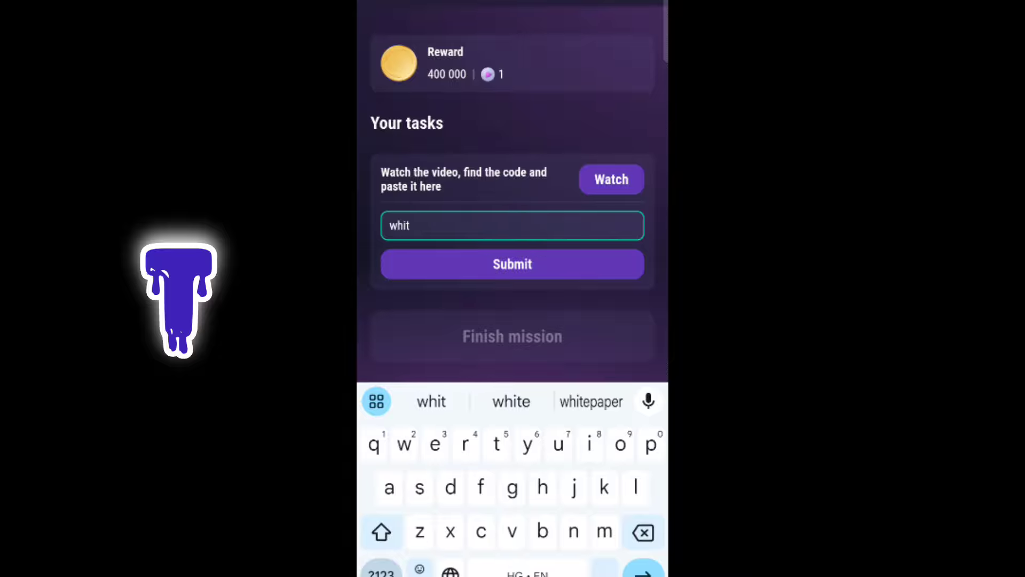